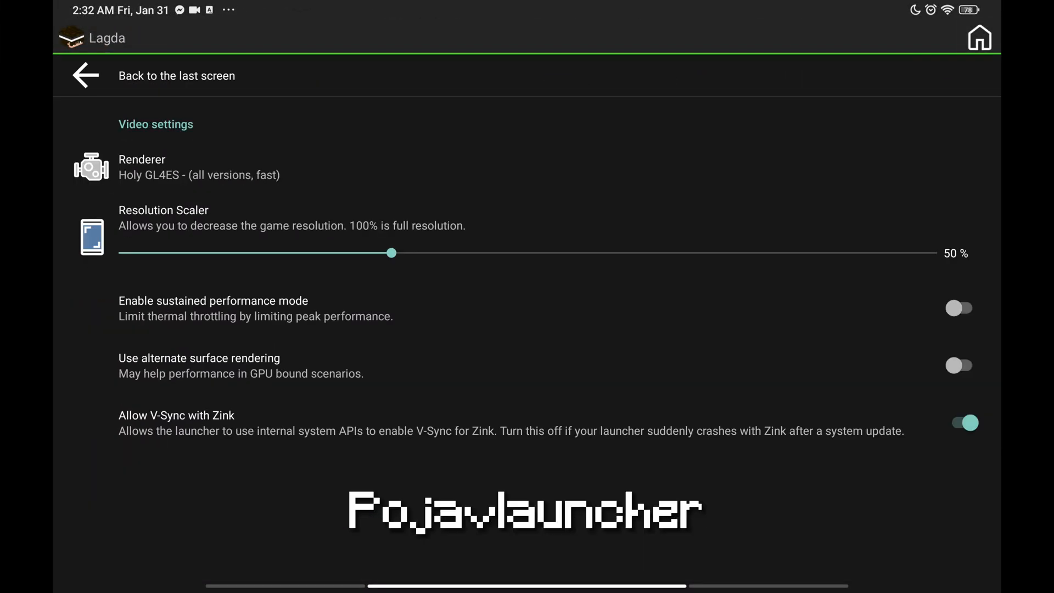
- Exit PojavLauncher's video settings (Holy GL4ES renderer, 50% resolution) to the tablet home screen
click(198, 167)
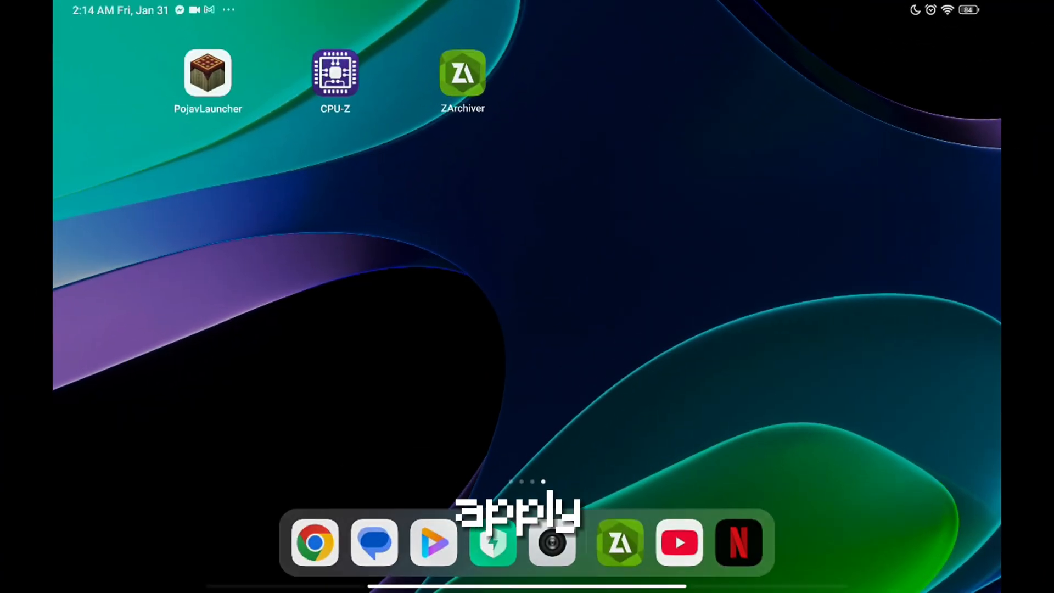
- Launch ZArchiver and browse into Android/data/net.kdt.pojavlaunch/files/.minecraft
click(619, 542)
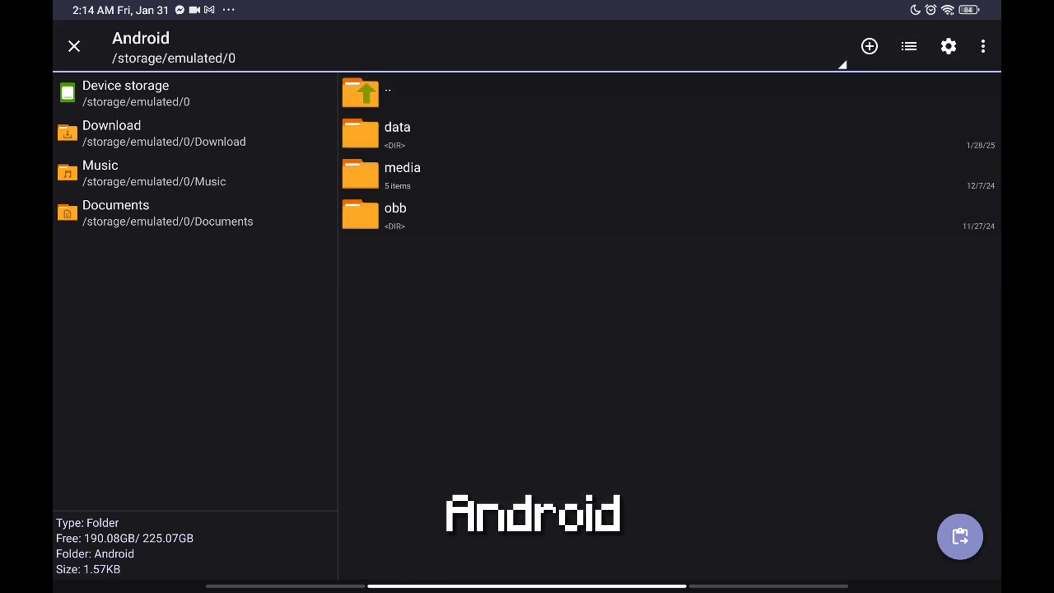
click(396, 131)
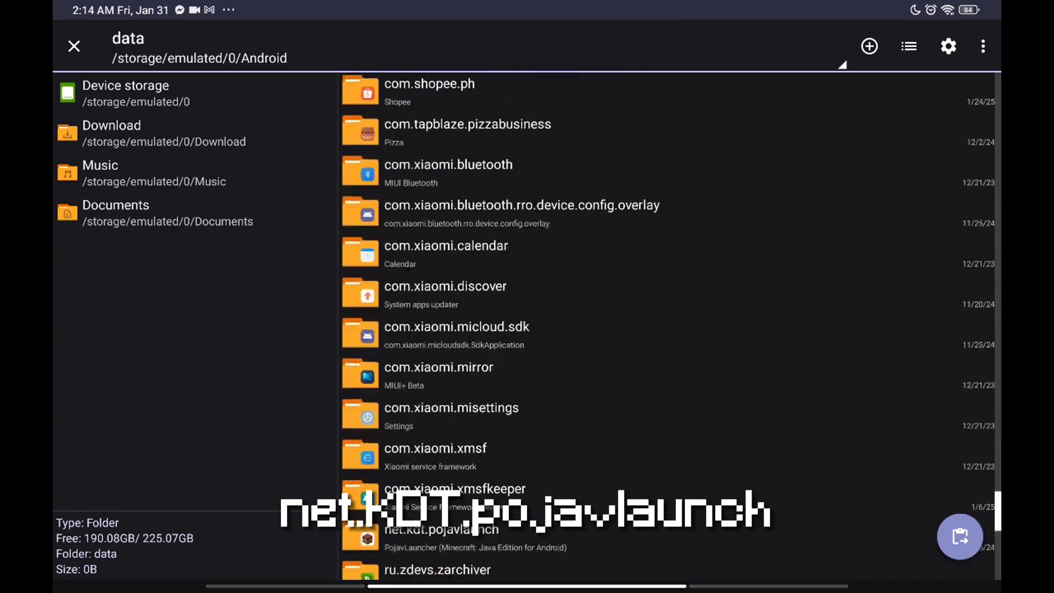
click(442, 530)
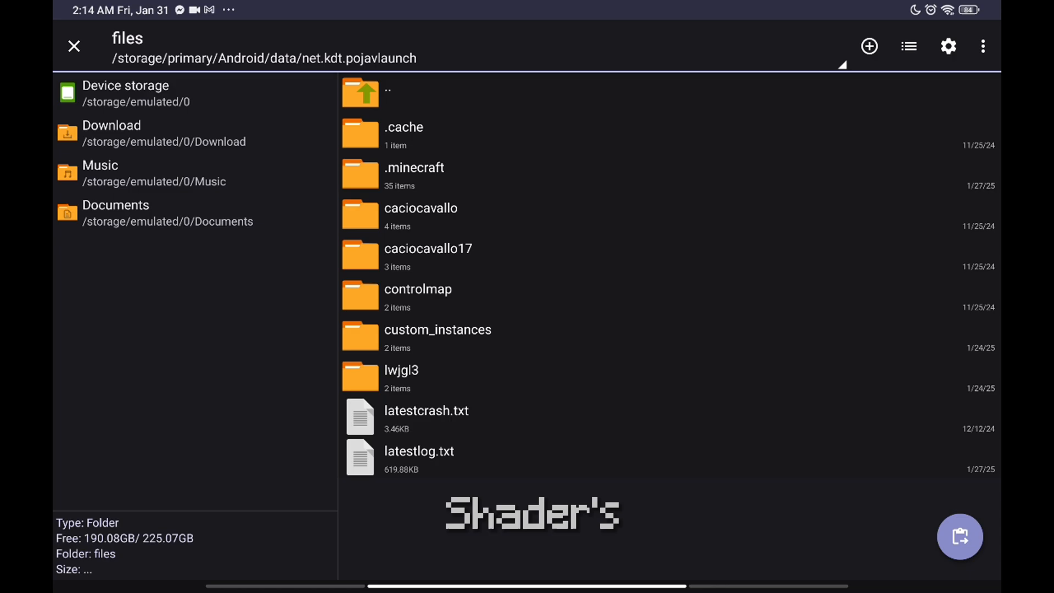
click(414, 167)
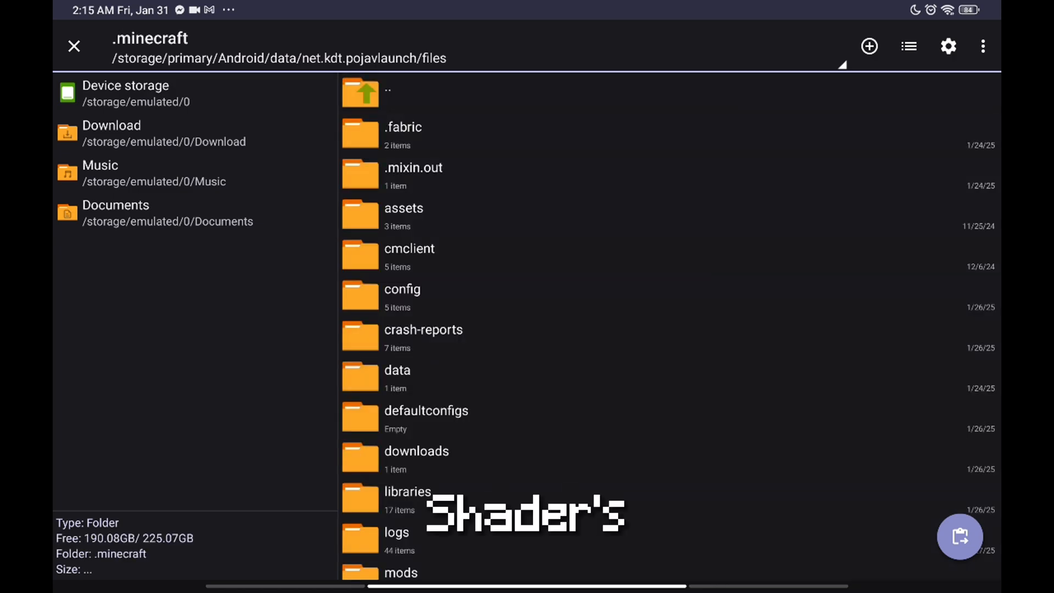
scroll(down, 3)
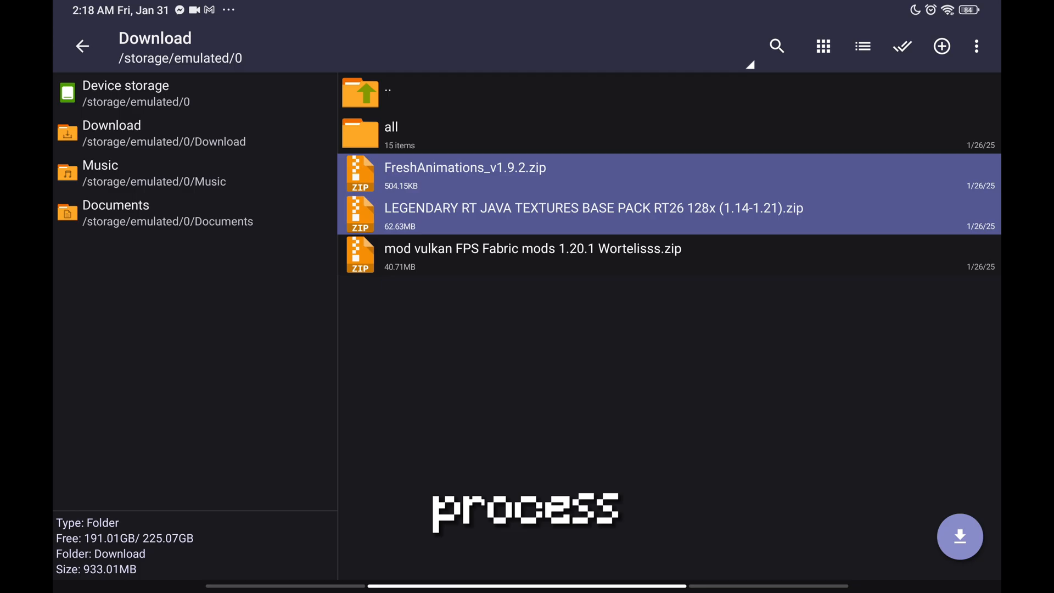
- Copy the FreshAnimations and LEGENDARY RT zips into .minecraft/resourcepacks
click(977, 46)
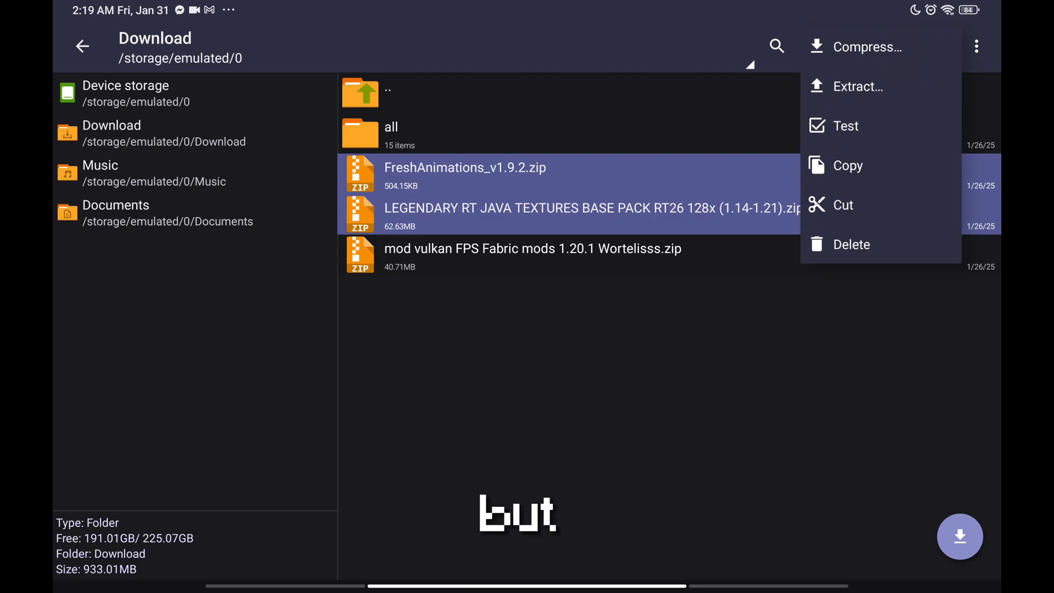
click(849, 165)
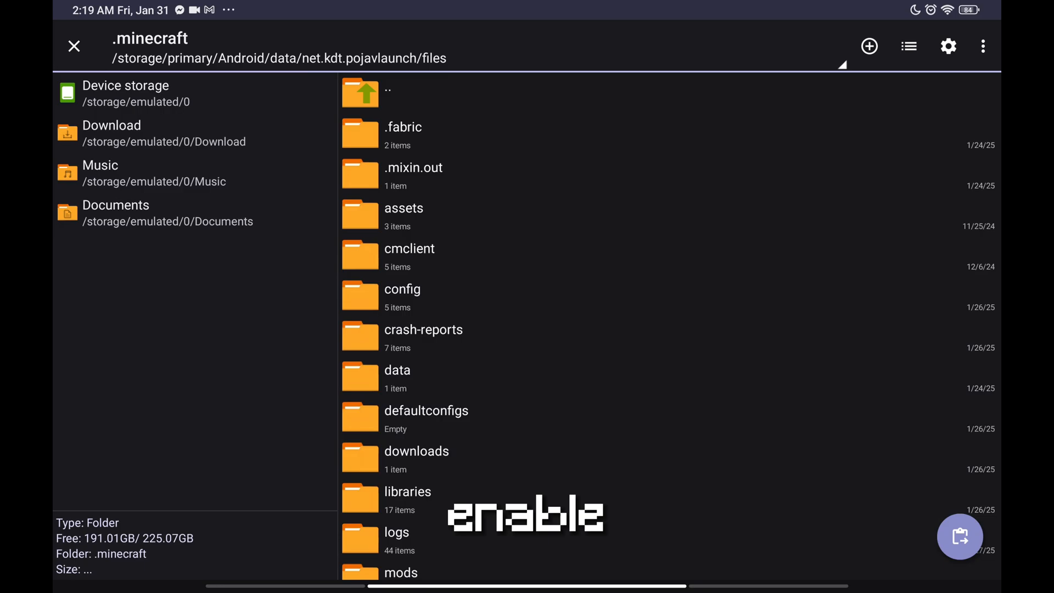
scroll(down, 3)
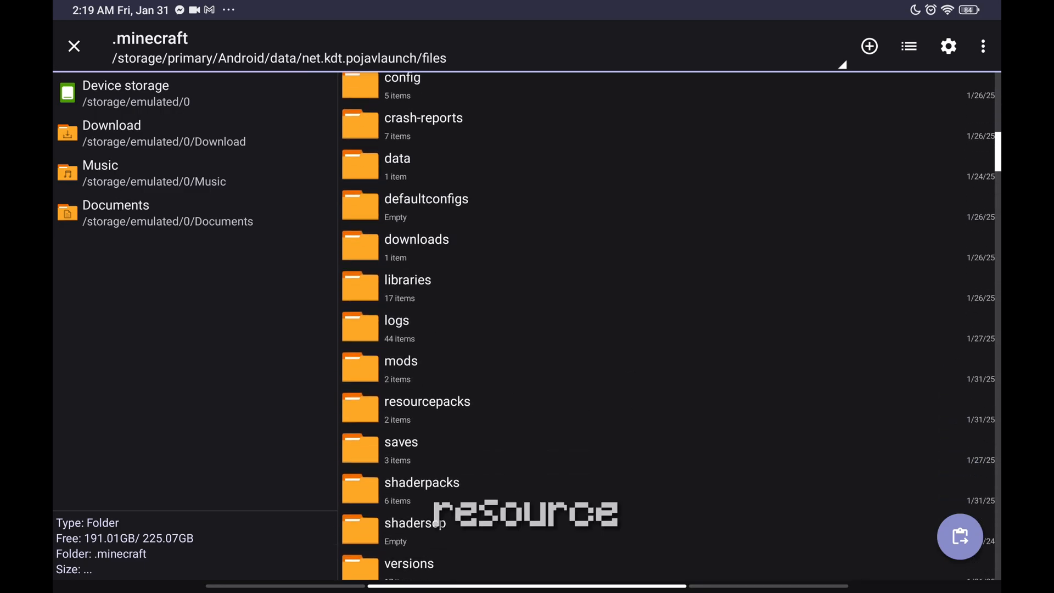
click(427, 402)
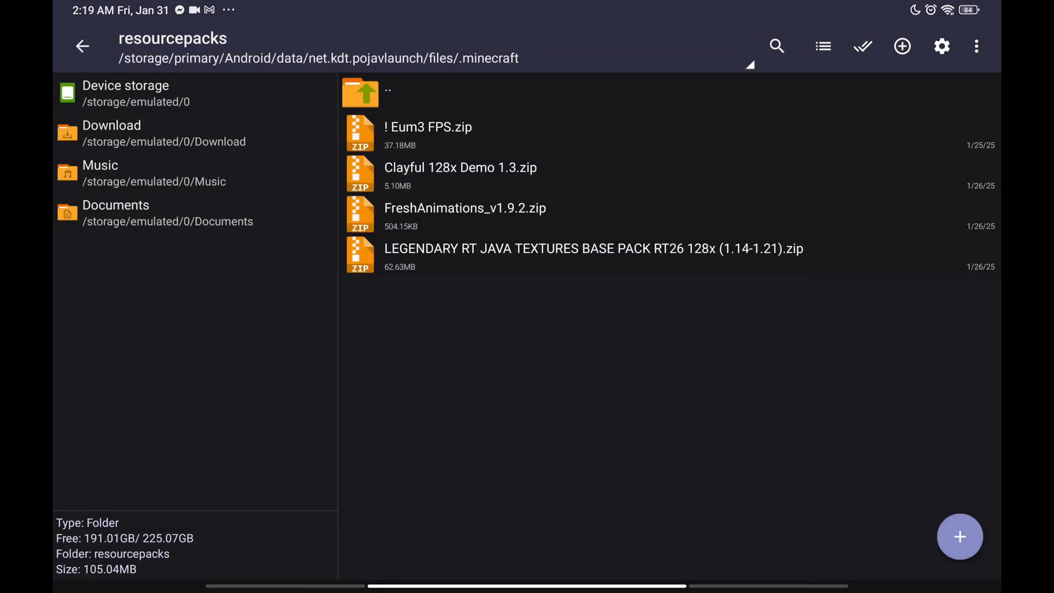
click(111, 133)
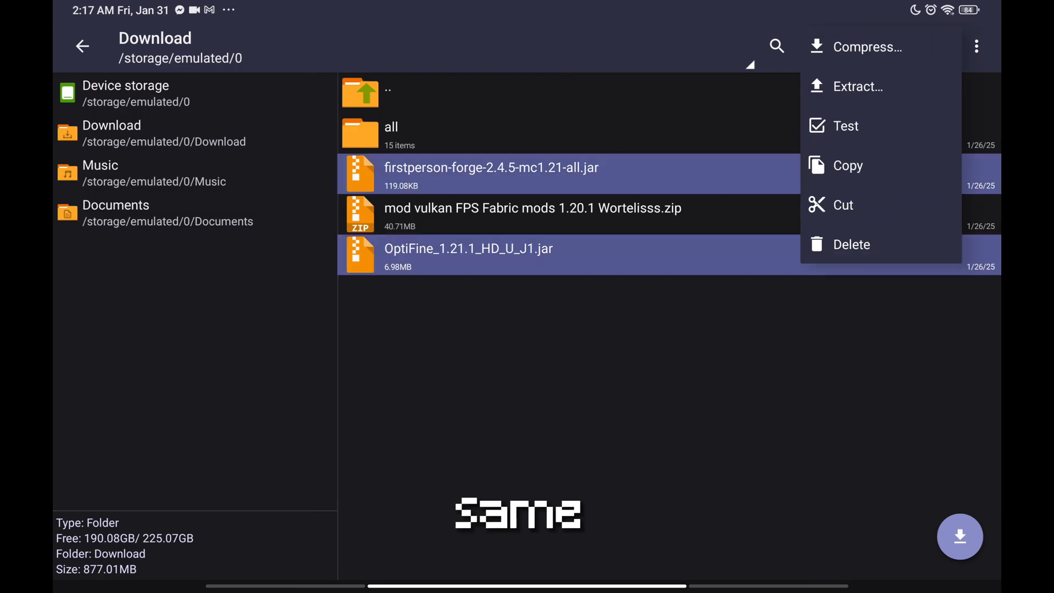
- Copy the OptiFine and firstperson jars, then browse into net.kdt.pojavlaunch's files folder
click(848, 165)
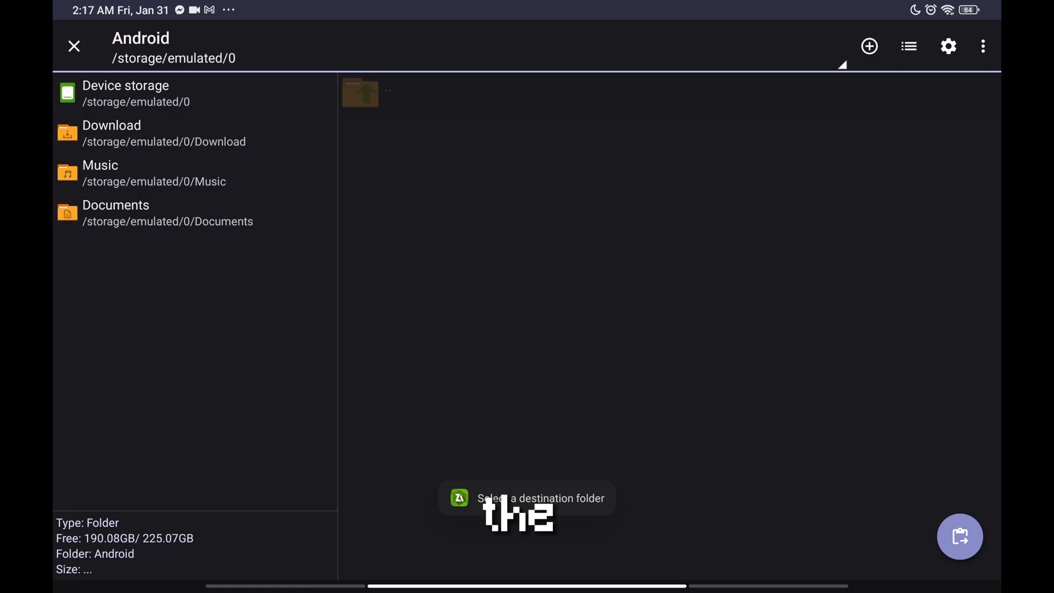
click(360, 92)
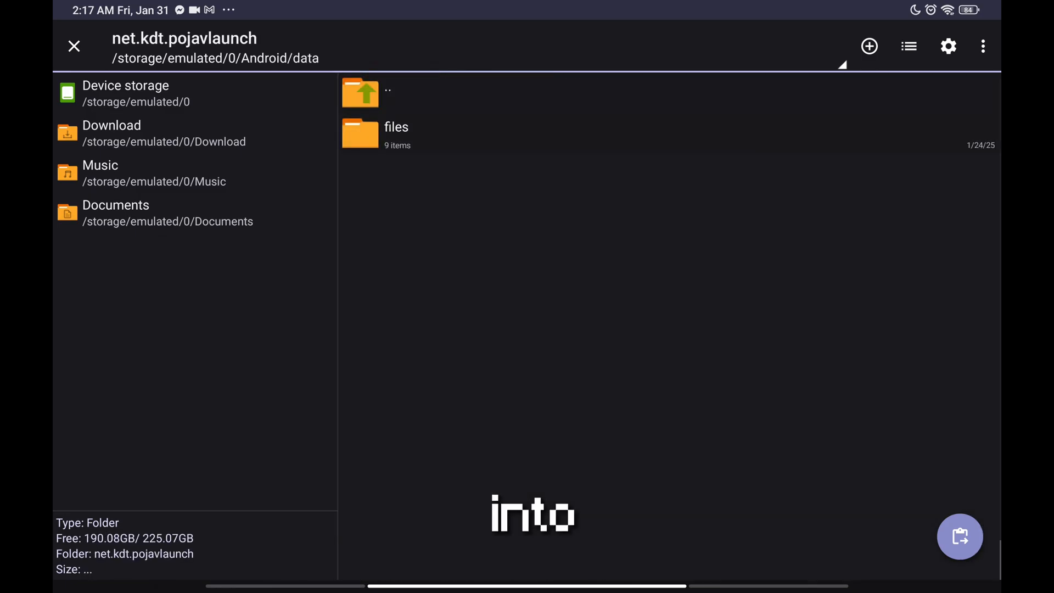
double_click(396, 127)
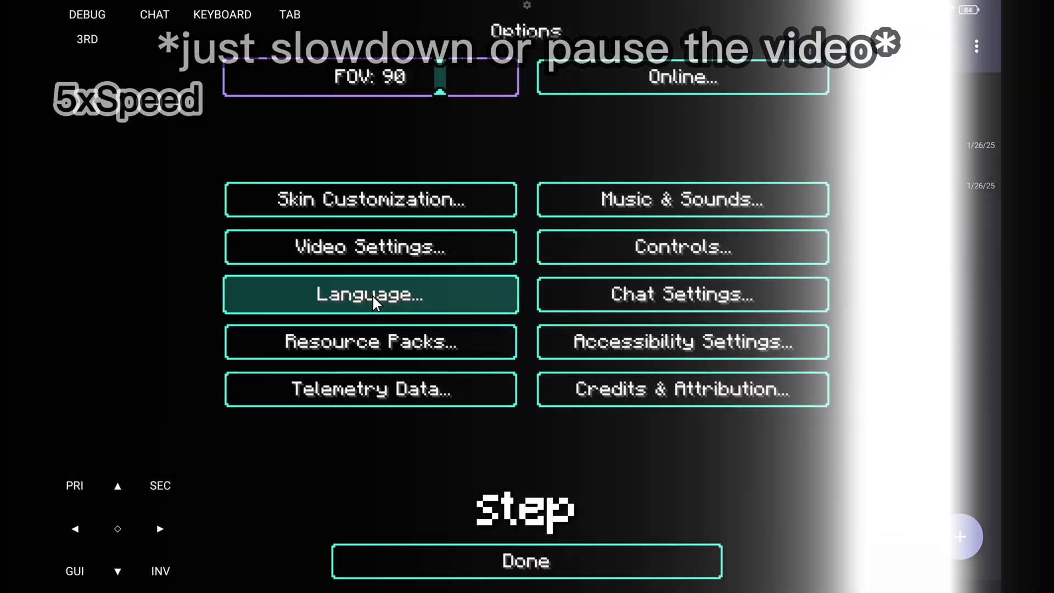
- Go through OptiFine video, detail and Open4Es shader settings, then return to Game Menu
click(370, 247)
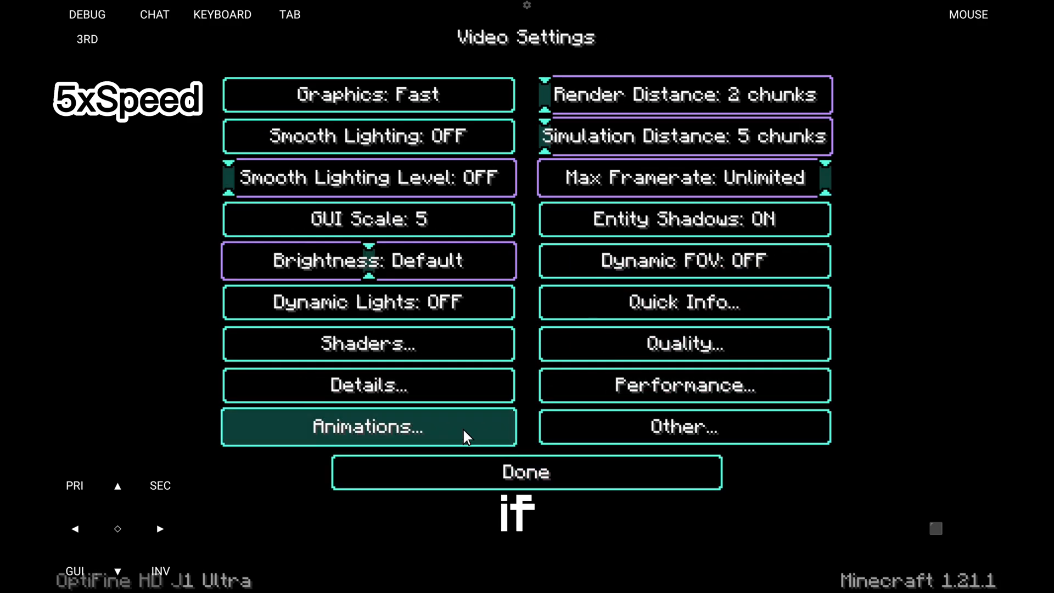
click(684, 385)
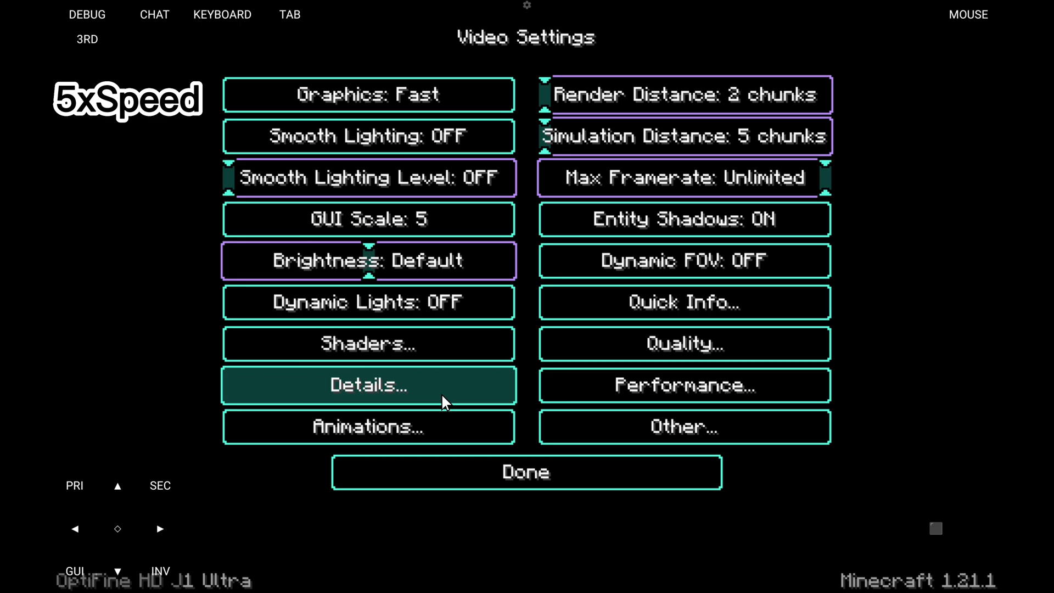
click(368, 344)
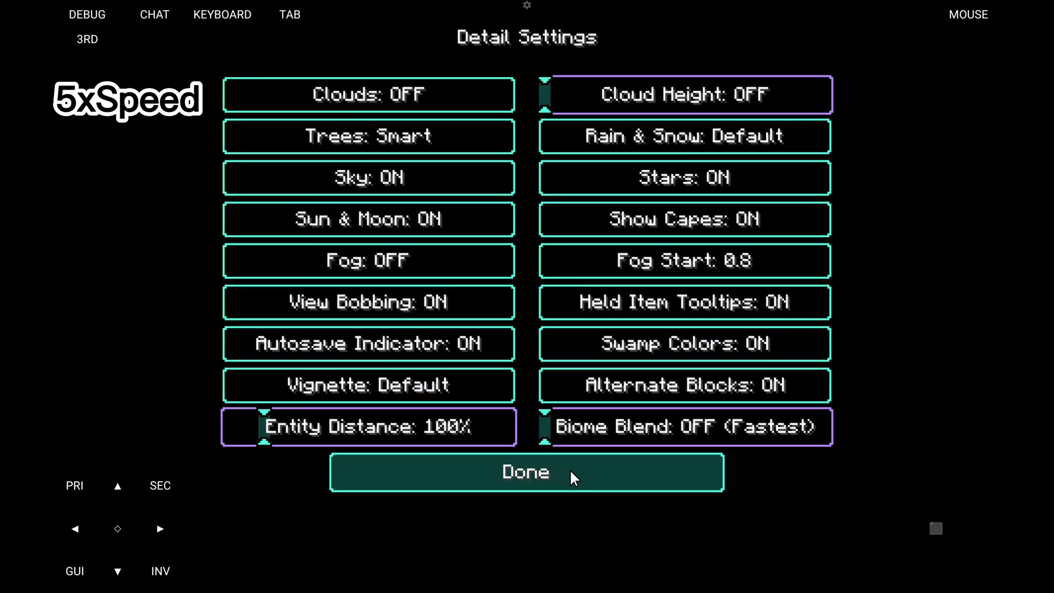
click(526, 471)
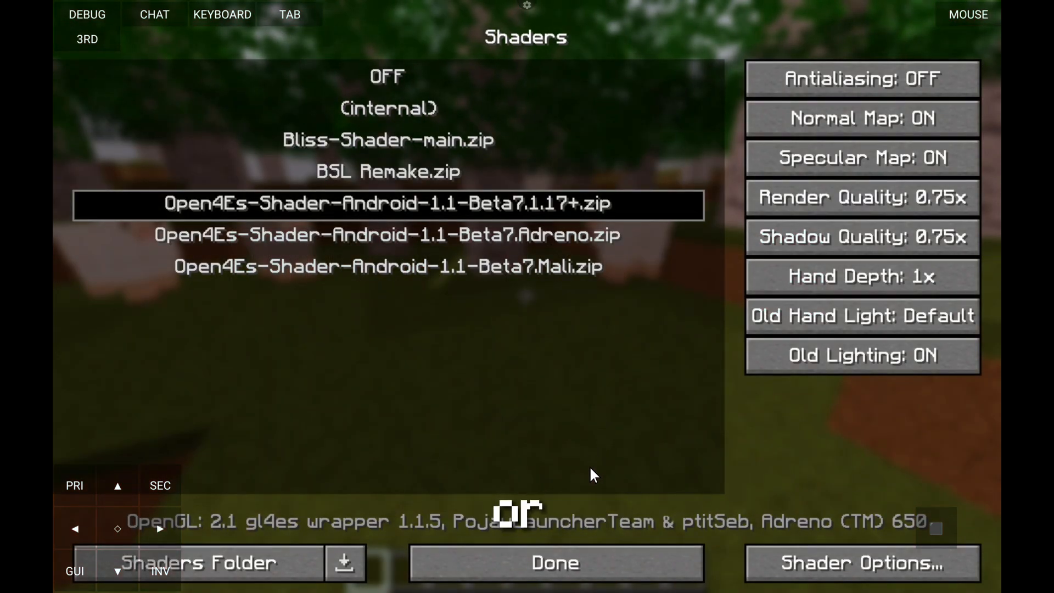
click(555, 563)
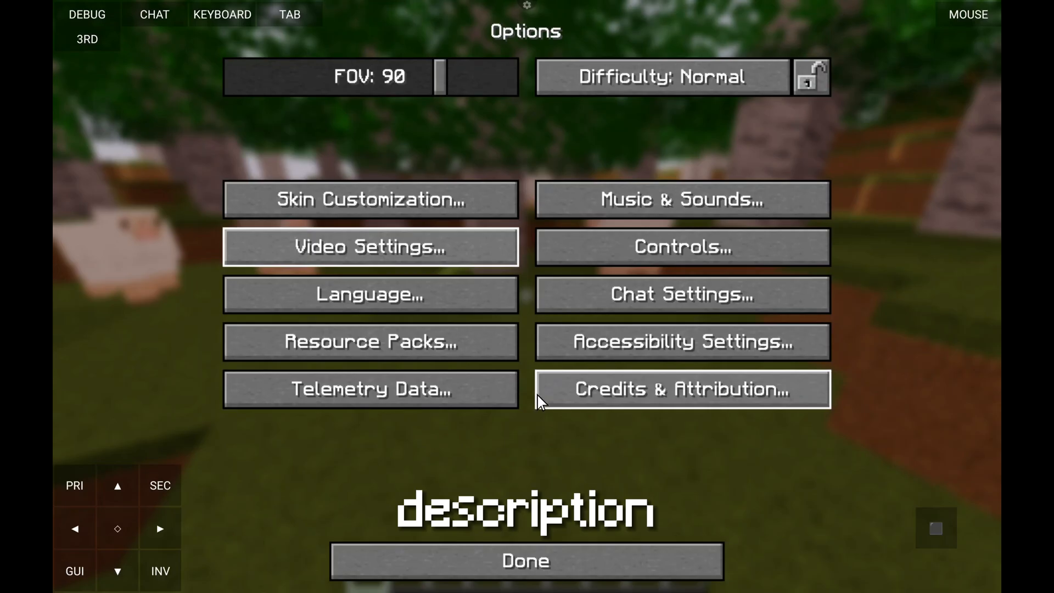
click(526, 561)
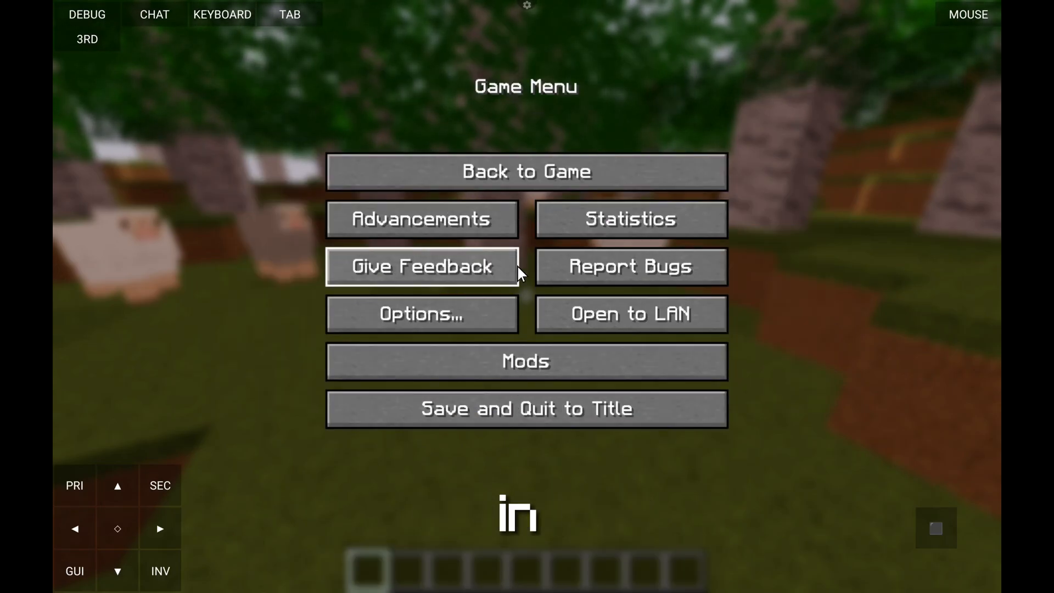